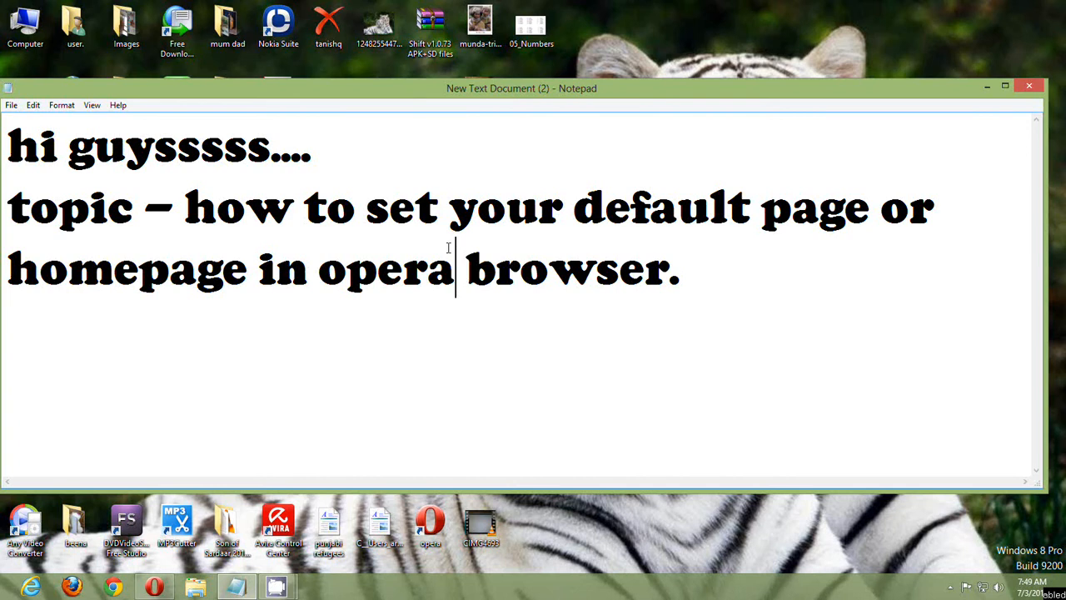
mouse_move(863, 229)
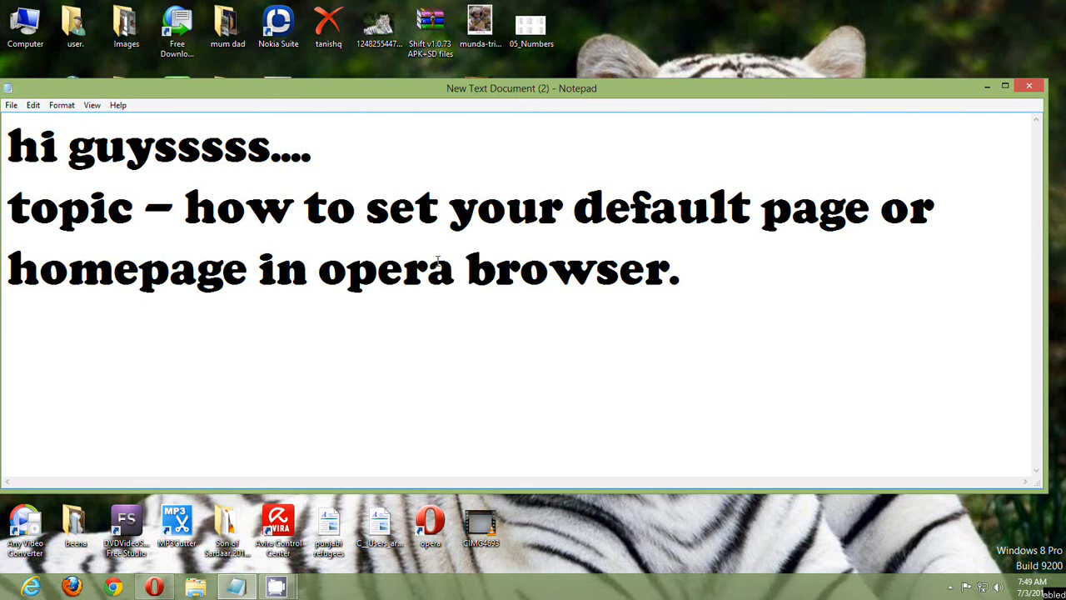
- Open Opera, close it, and launch it again from the taskbar
left_click(457, 268)
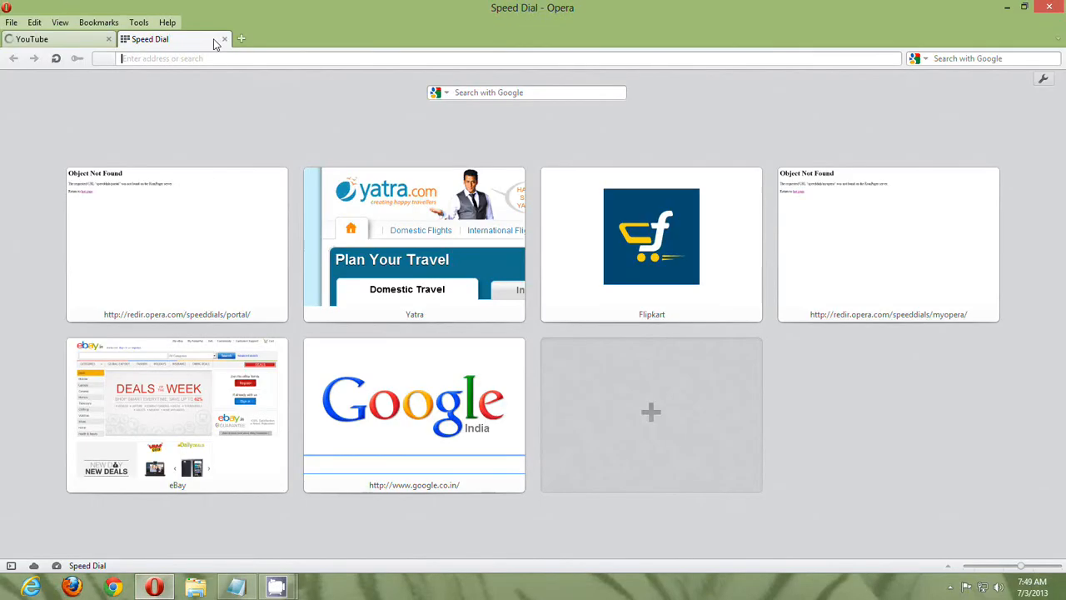
left_click(42, 39)
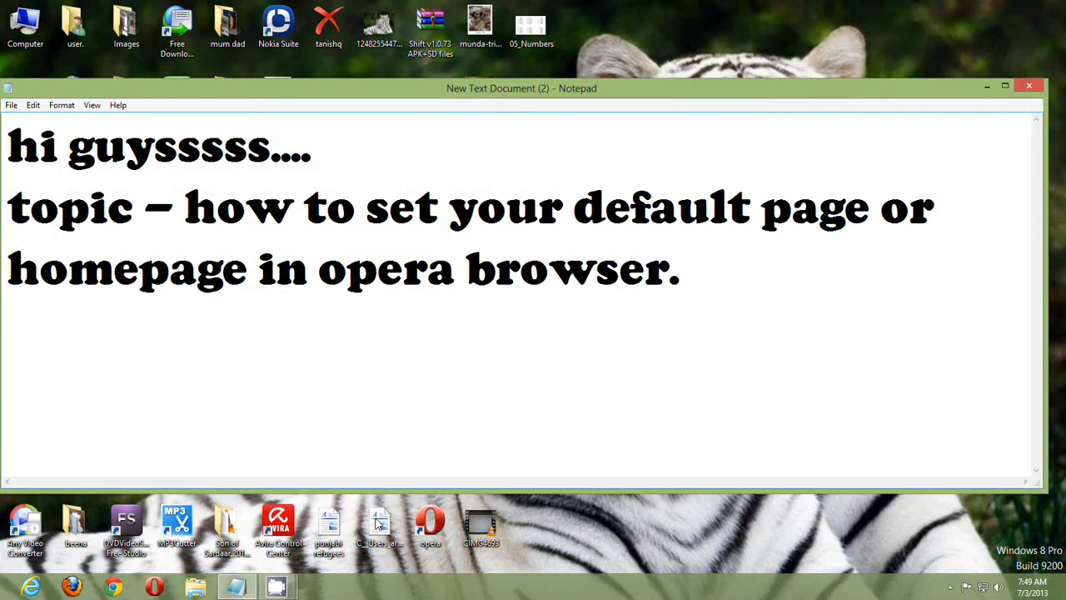
left_click(154, 586)
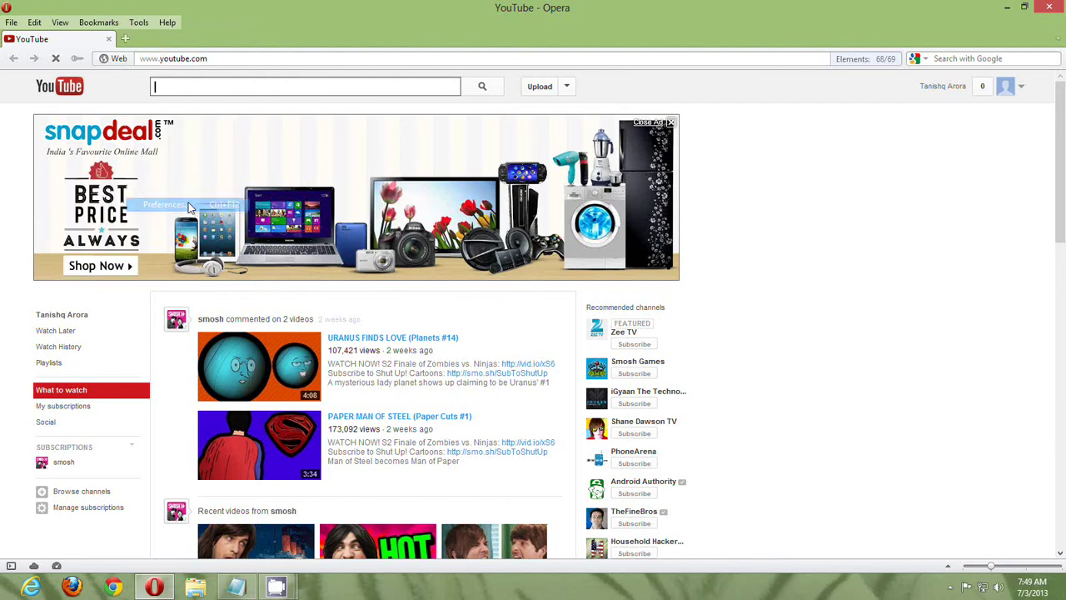
mouse_move(196, 210)
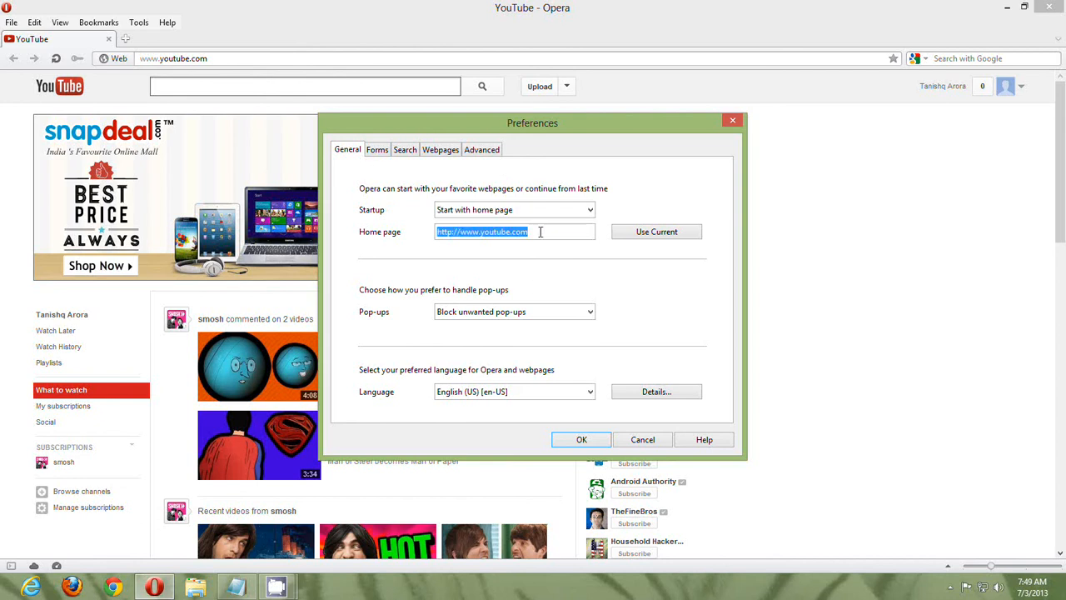
type("www.google.")
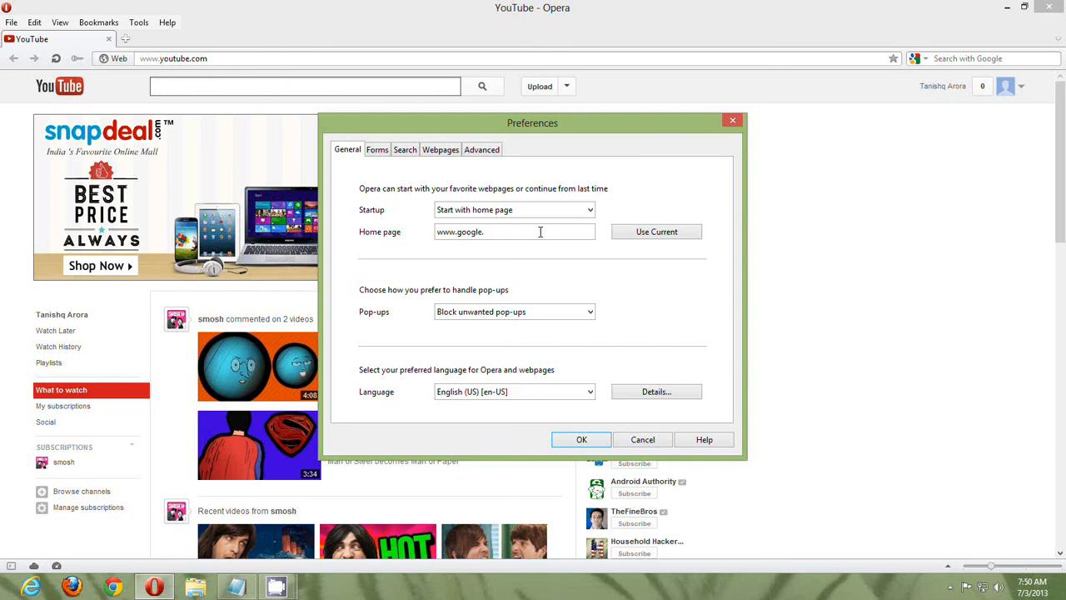
type("co.")
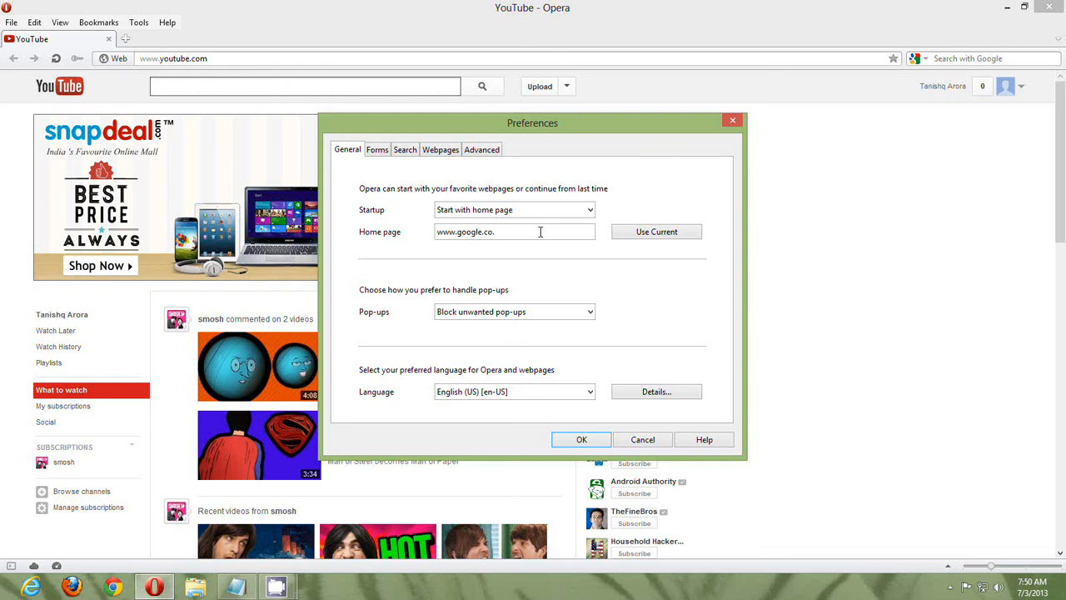
type("in")
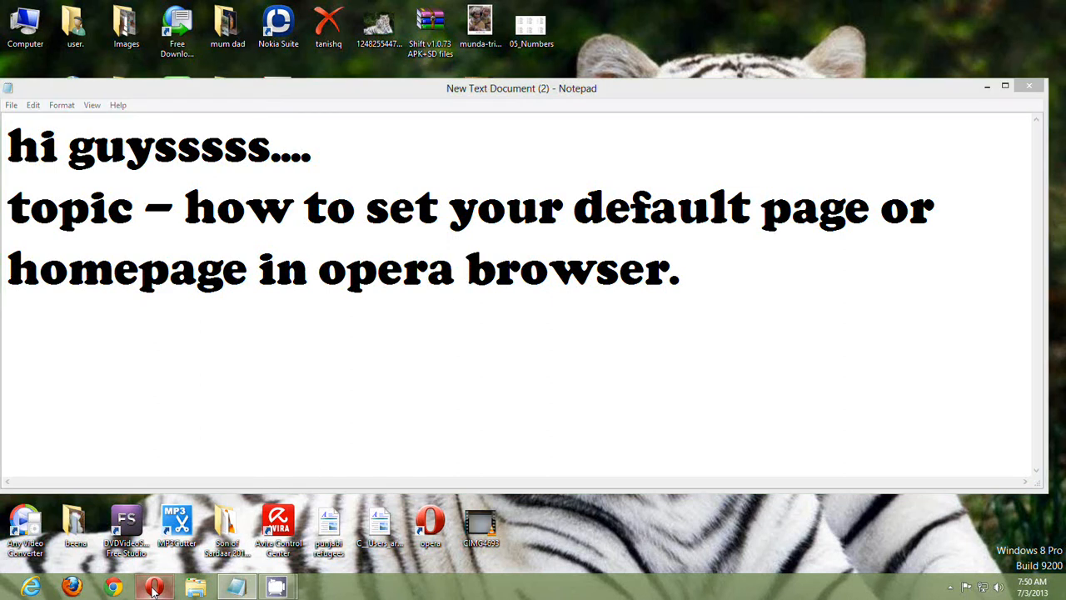
left_click(153, 584)
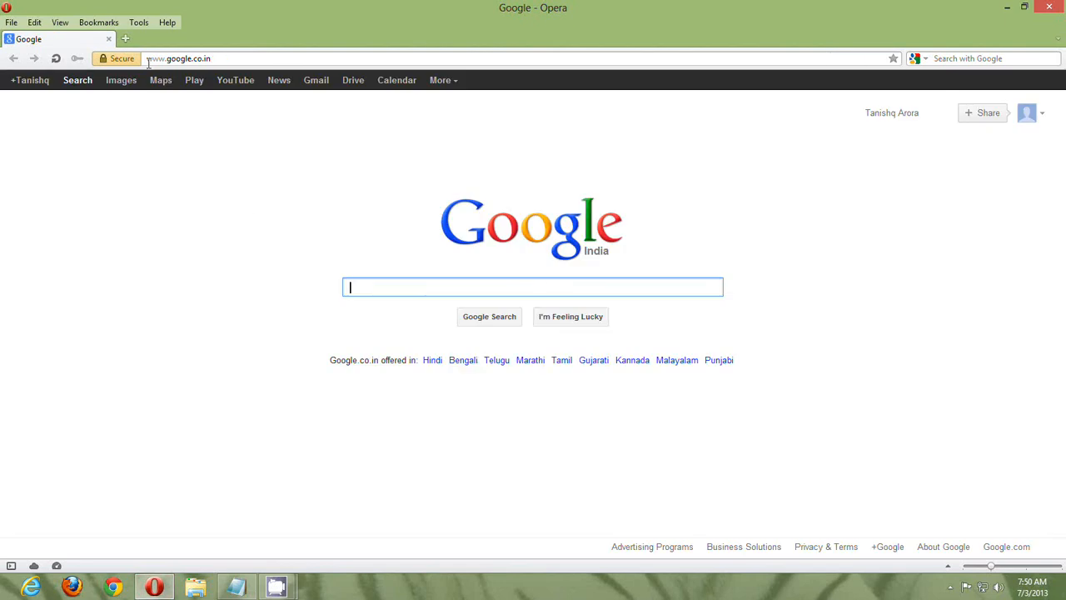